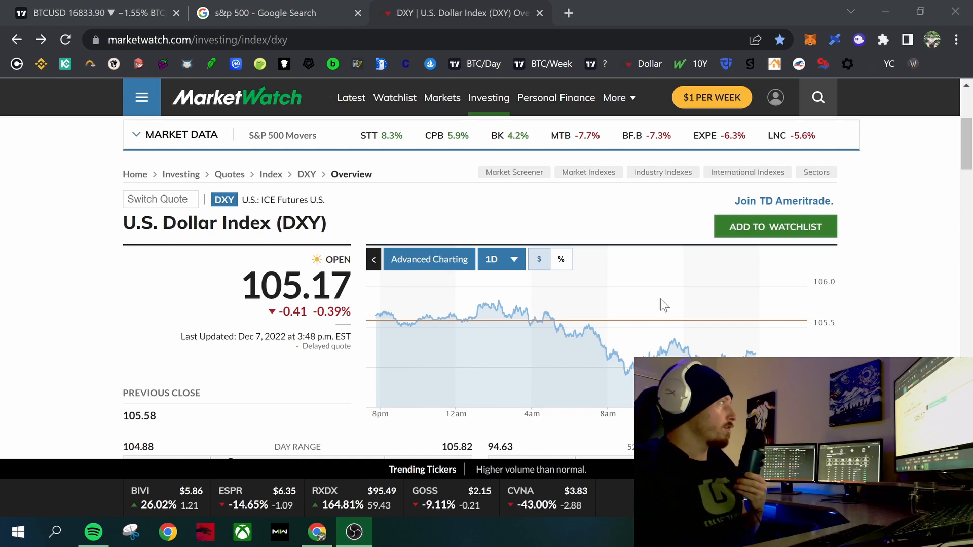
Switch to the 's&p 500' Google Search tab to view its one-month chart.
left_click(279, 13)
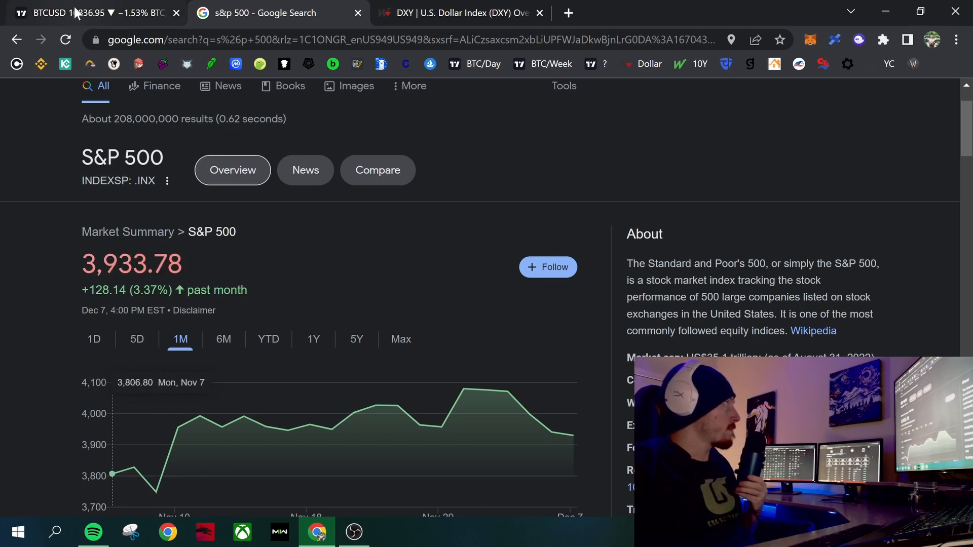
Switch to the BTCUSD TradingView tab showing the daily Heikin Ashi chart.
left_click(94, 12)
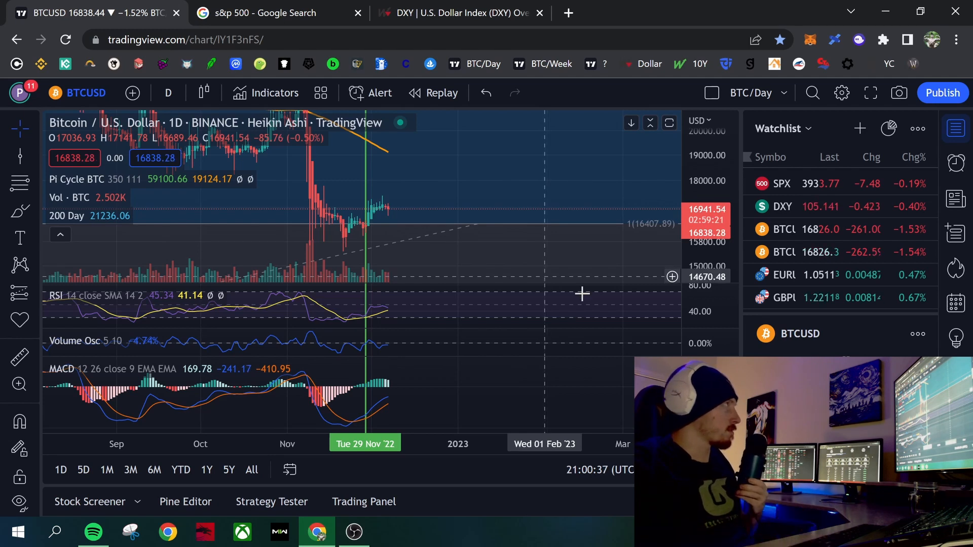
Set the MarketWatch DXY chart to 1M, then return to the BTCUSD tab.
left_click(459, 12)
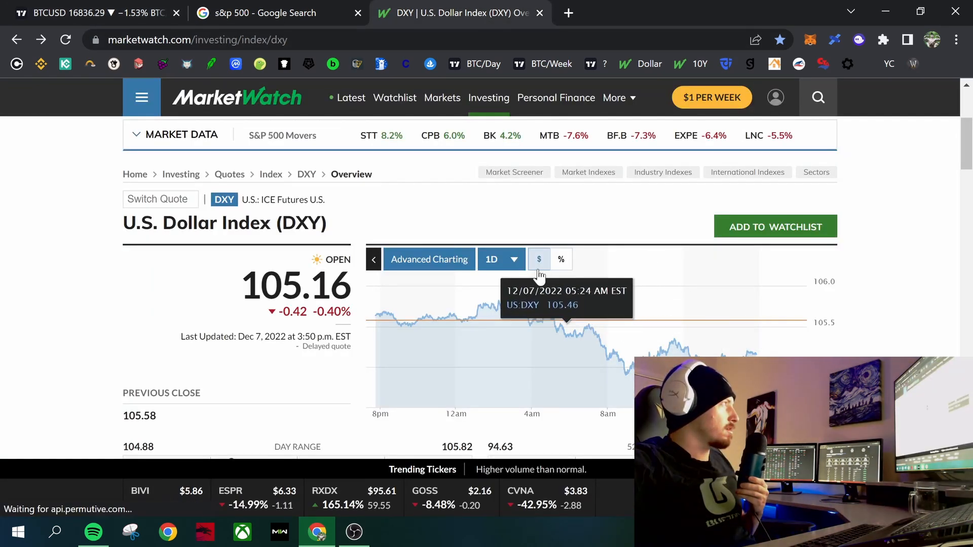
left_click(501, 259)
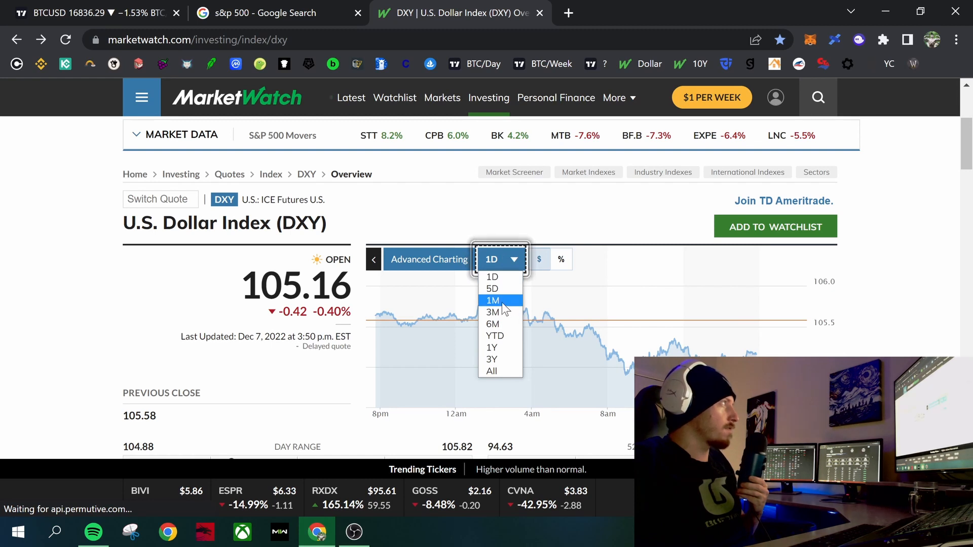
left_click(492, 301)
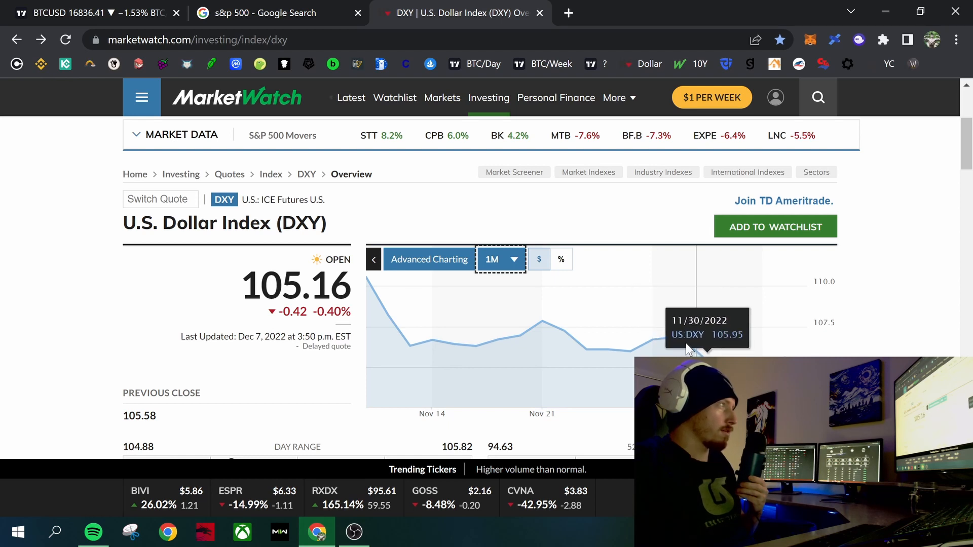
mouse_move(682, 345)
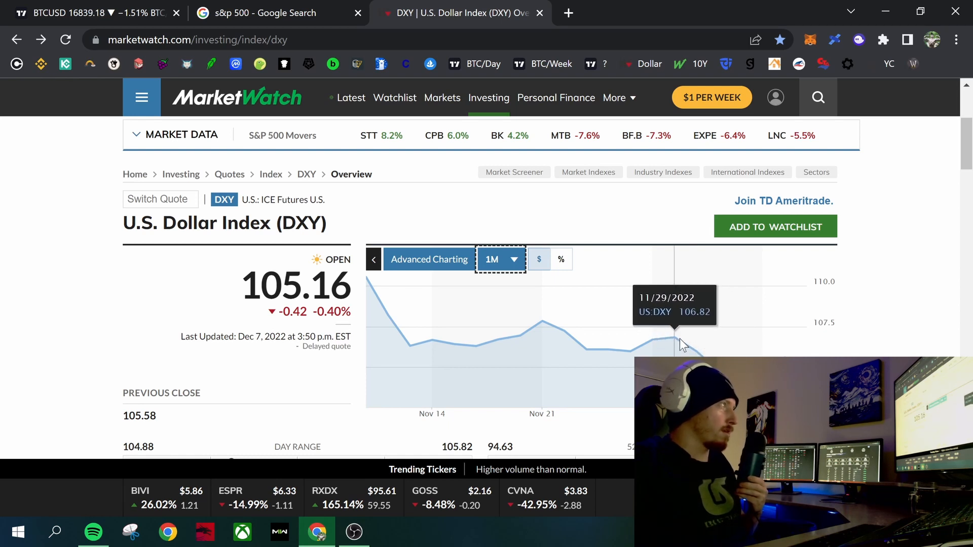
mouse_move(732, 342)
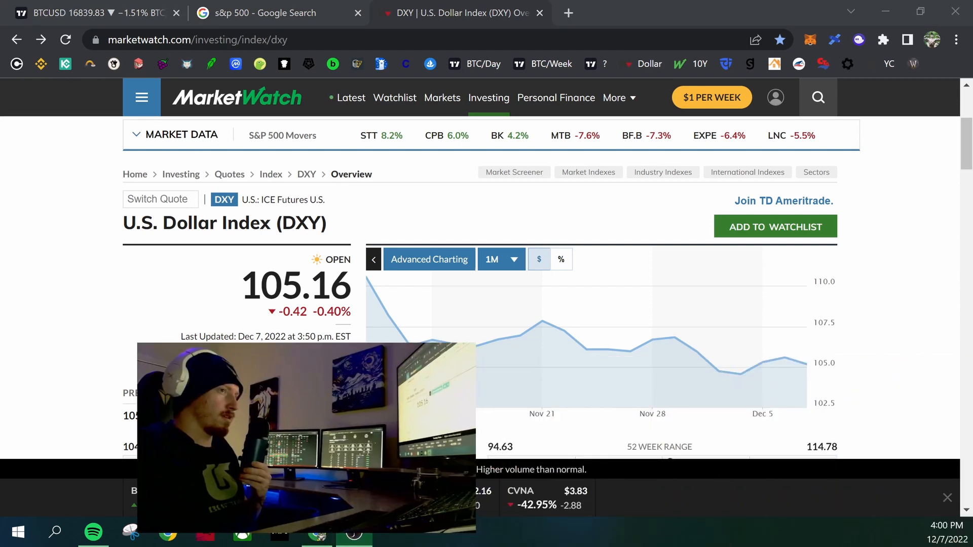
mouse_move(671, 345)
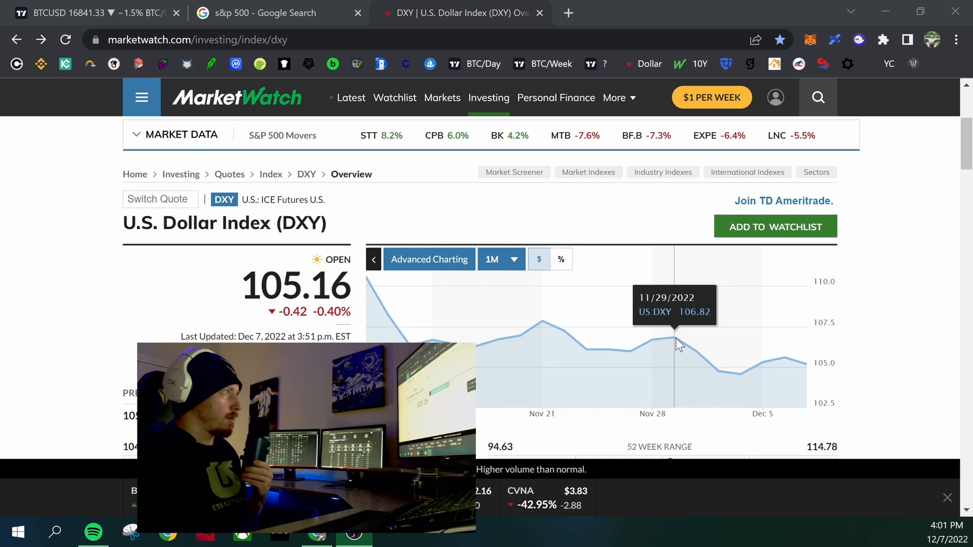
mouse_move(725, 379)
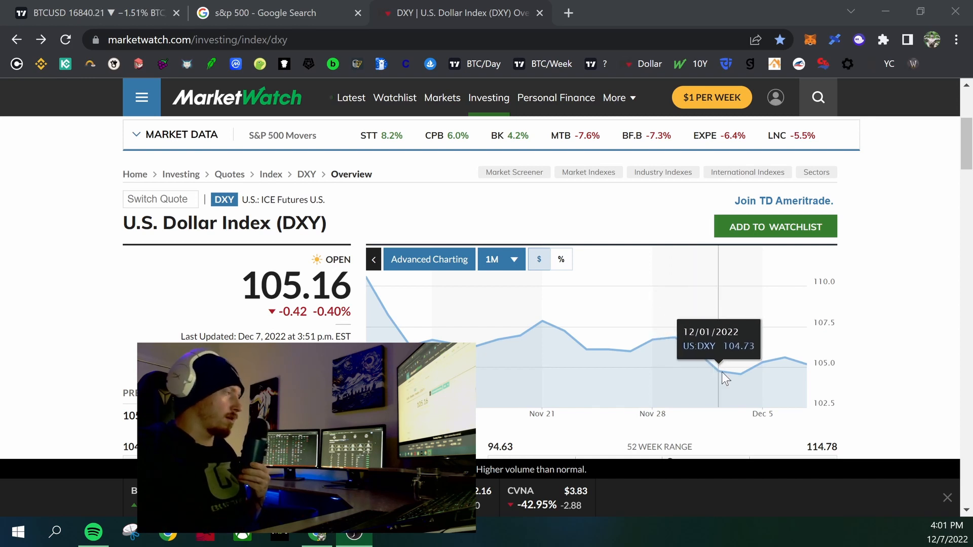
mouse_move(744, 375)
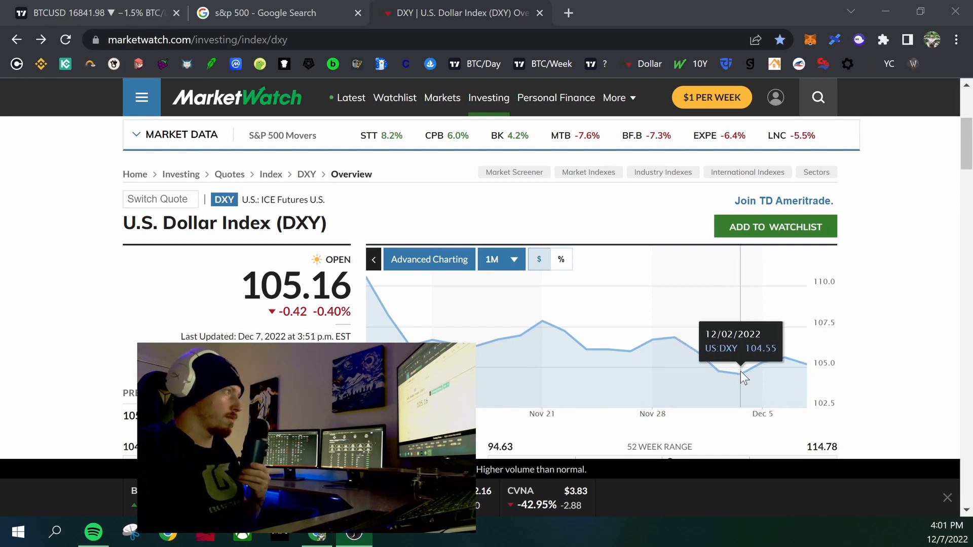
mouse_move(806, 375)
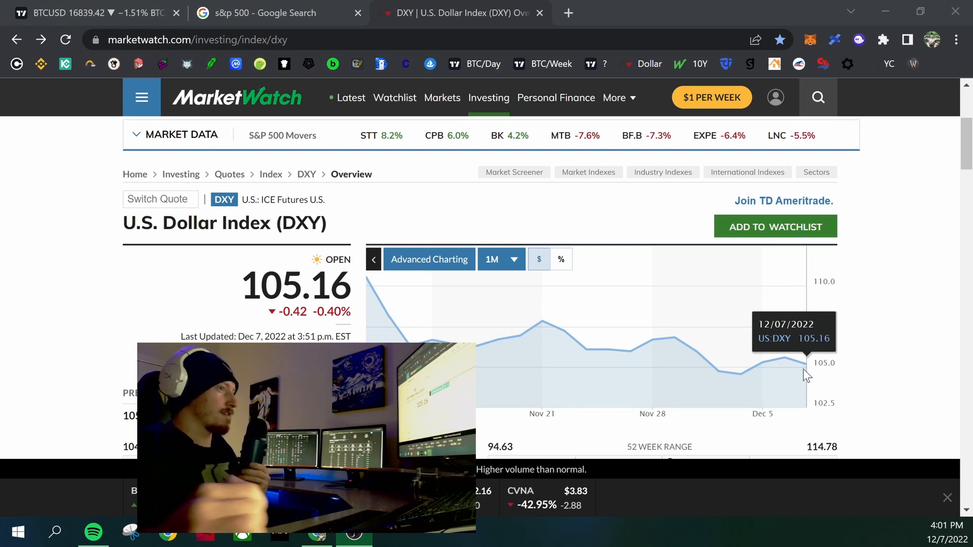
mouse_move(867, 281)
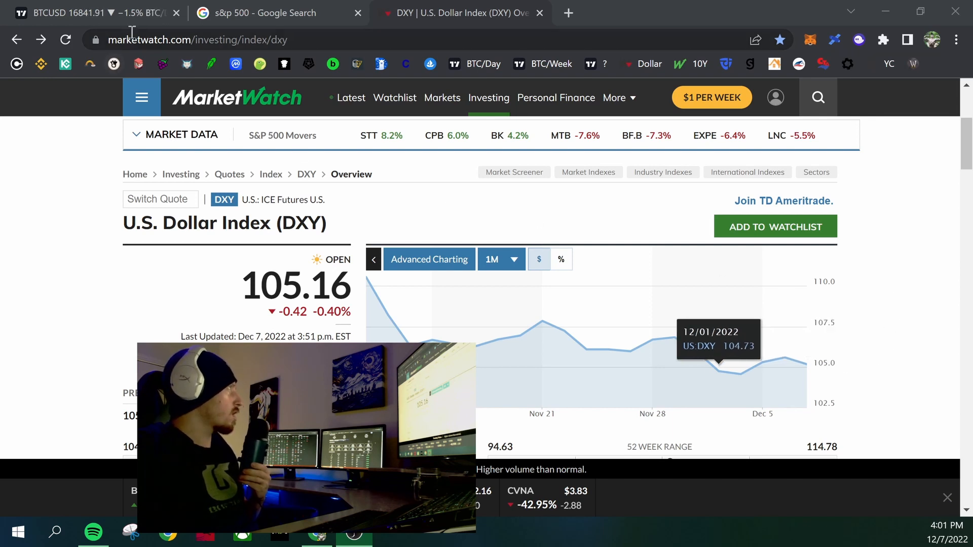
left_click(93, 12)
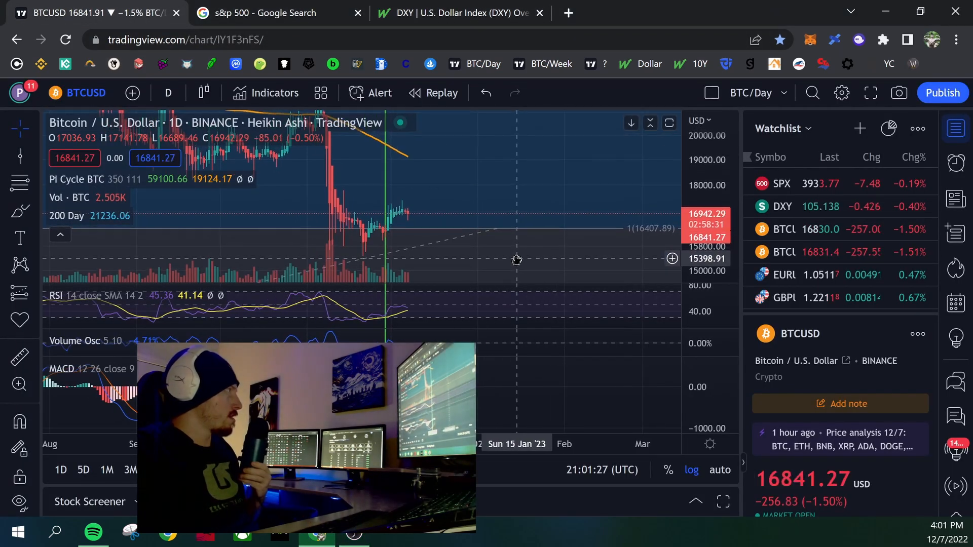